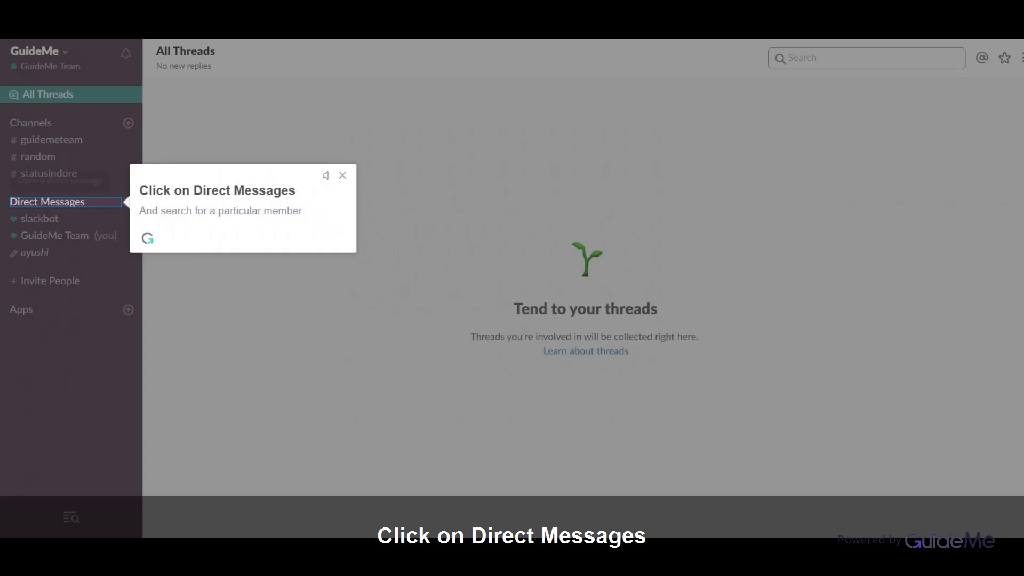
# Open the direct message with ayushi and bring up the attachment options menu
pyautogui.click(47, 201)
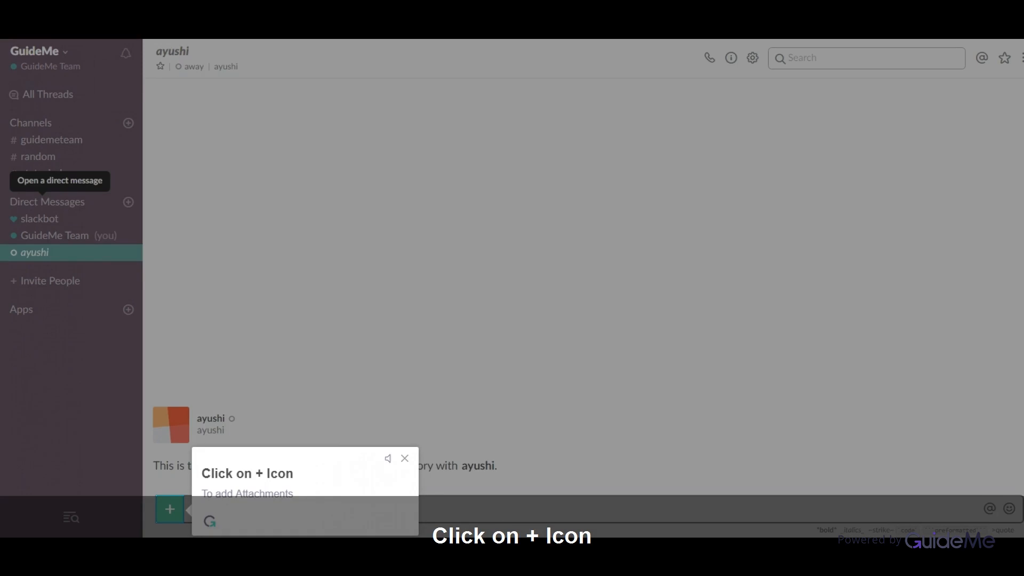
pyautogui.click(170, 509)
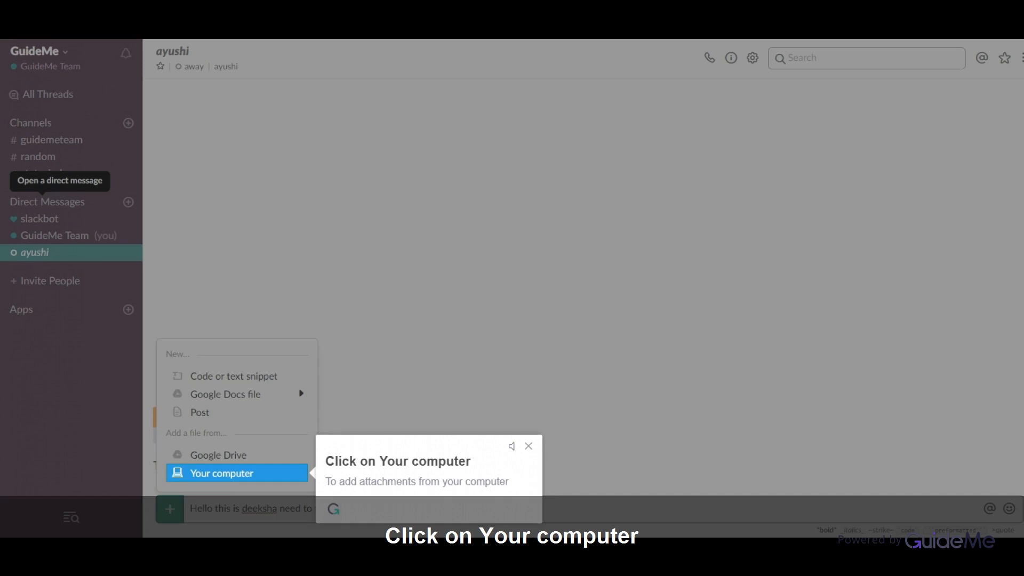
# Choose 'Your computer' to browse for a file to attach
pyautogui.click(221, 473)
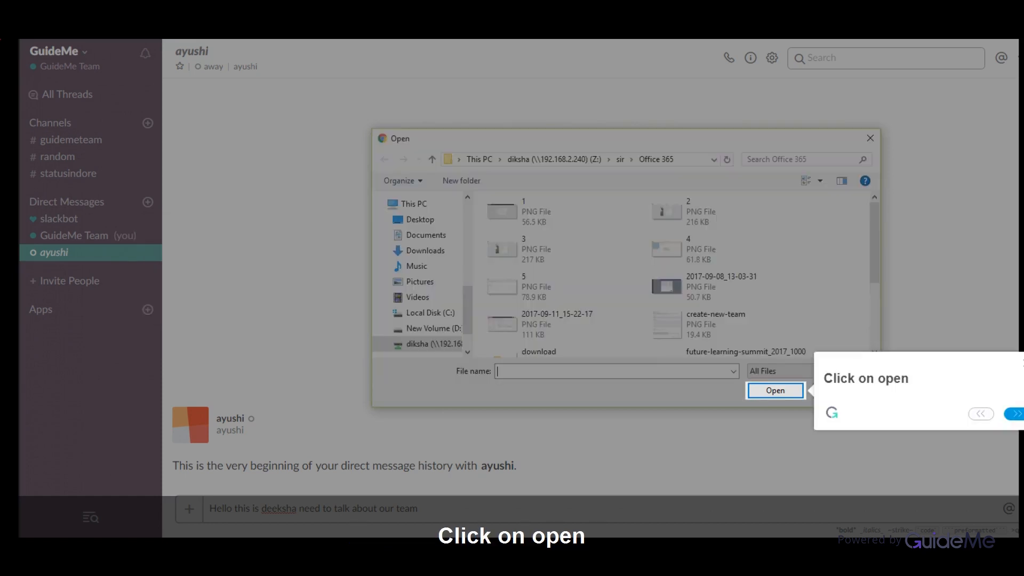
# Open the selected image and upload it into the conversation with ayushi
pyautogui.click(774, 390)
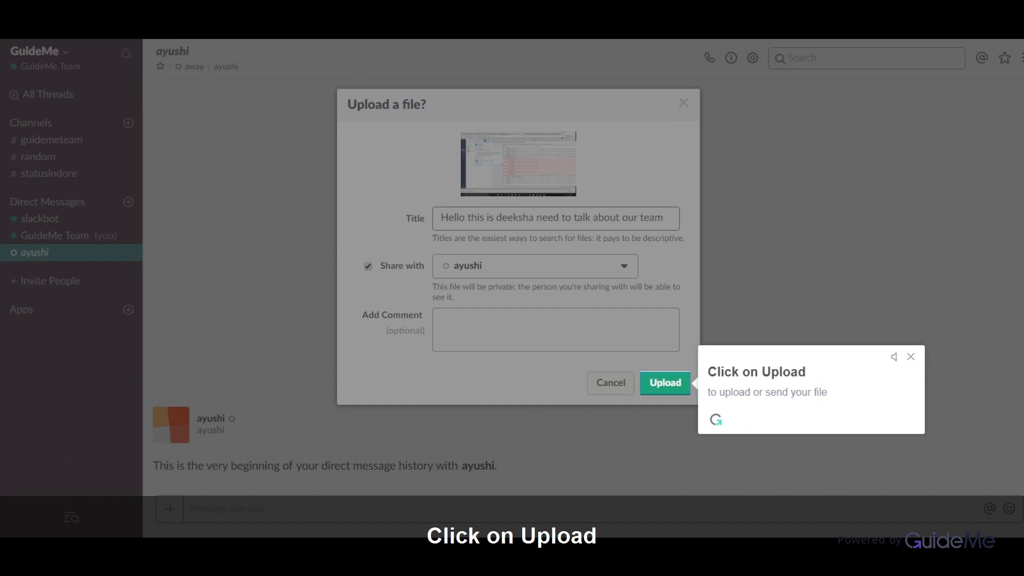
pyautogui.click(664, 382)
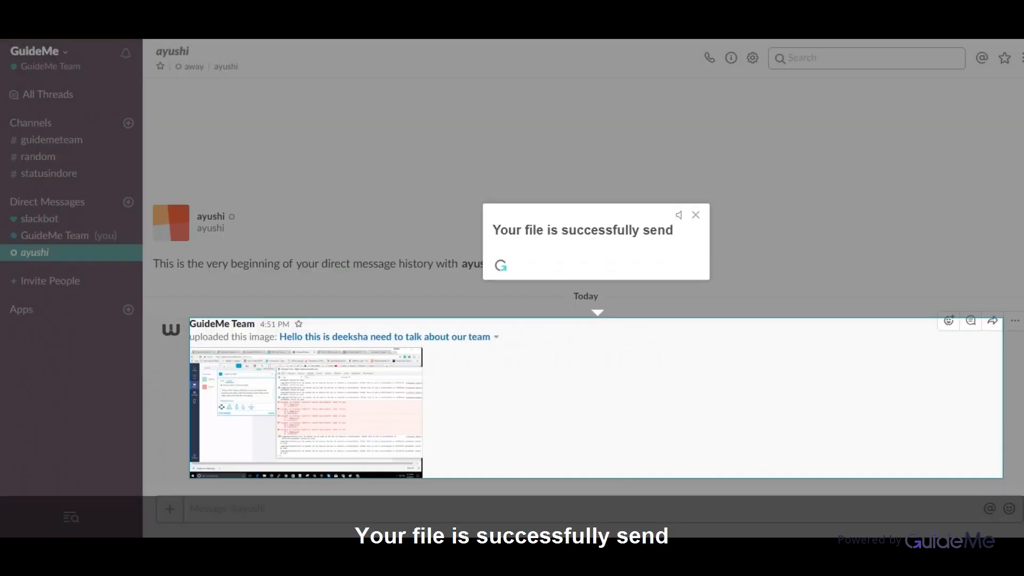
pyautogui.click(169, 509)
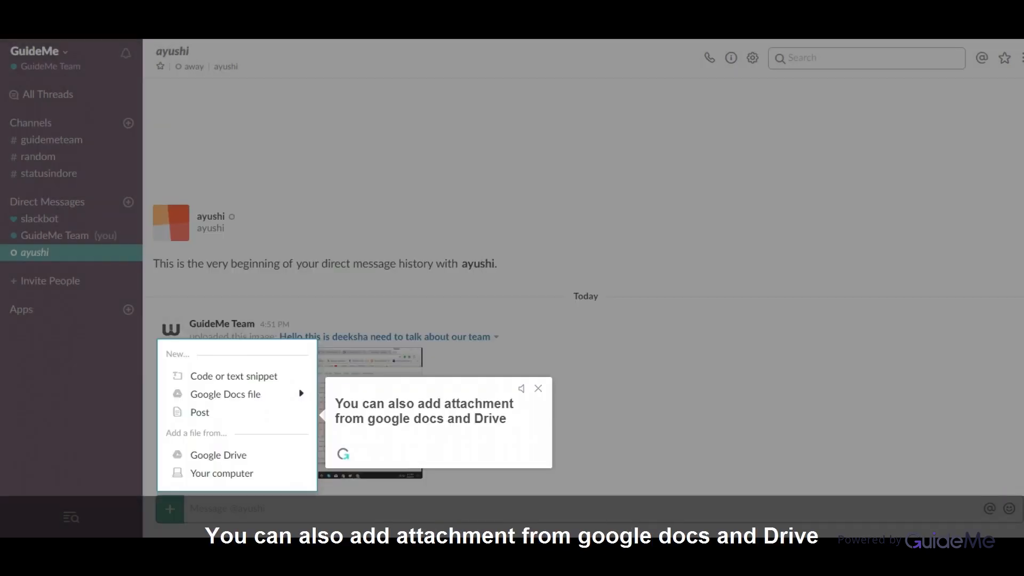